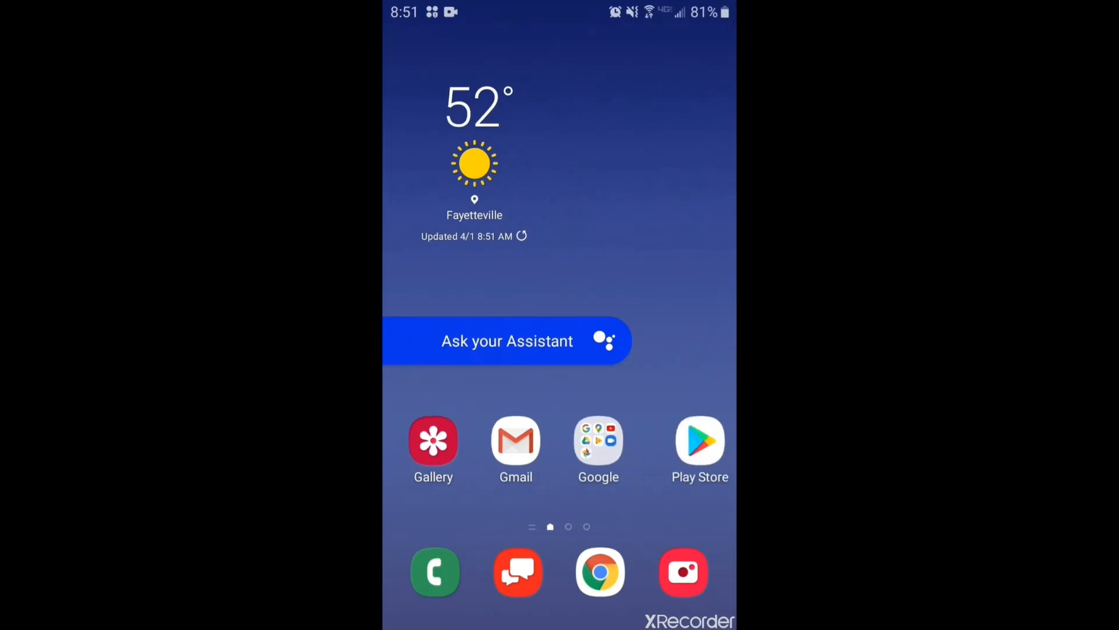
Swipe to the second home screen page showing Messenger, Play Store, Voicemail and Facebook
scroll(left, 3)
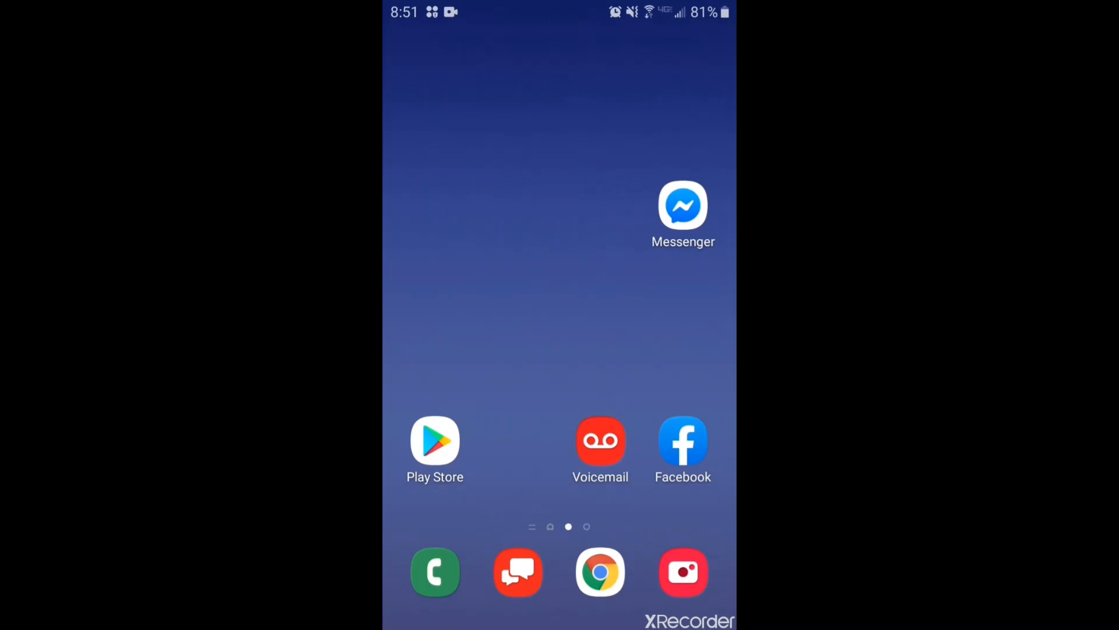
In Play Store, search 'google classroom' and open the Google Classroom listing by Google LLC
click(435, 441)
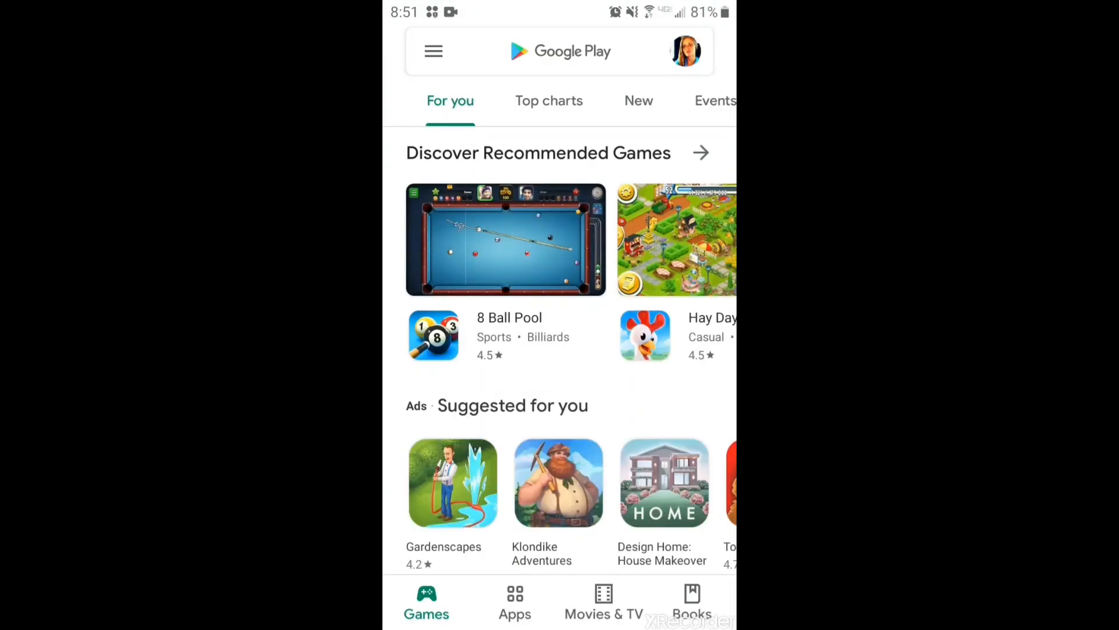
click(559, 51)
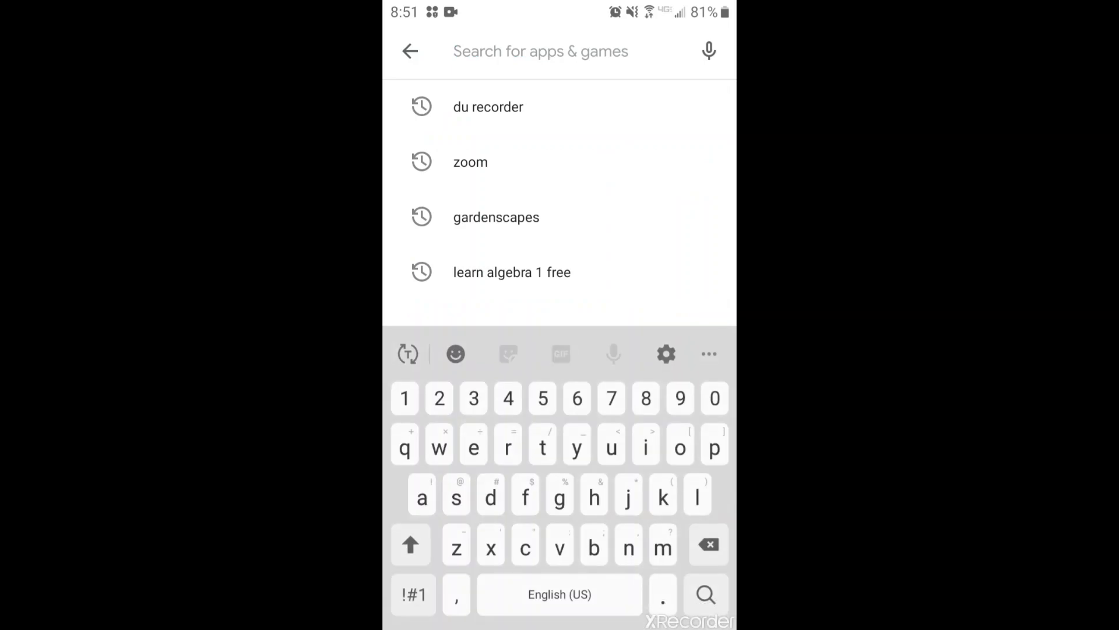
text(g)
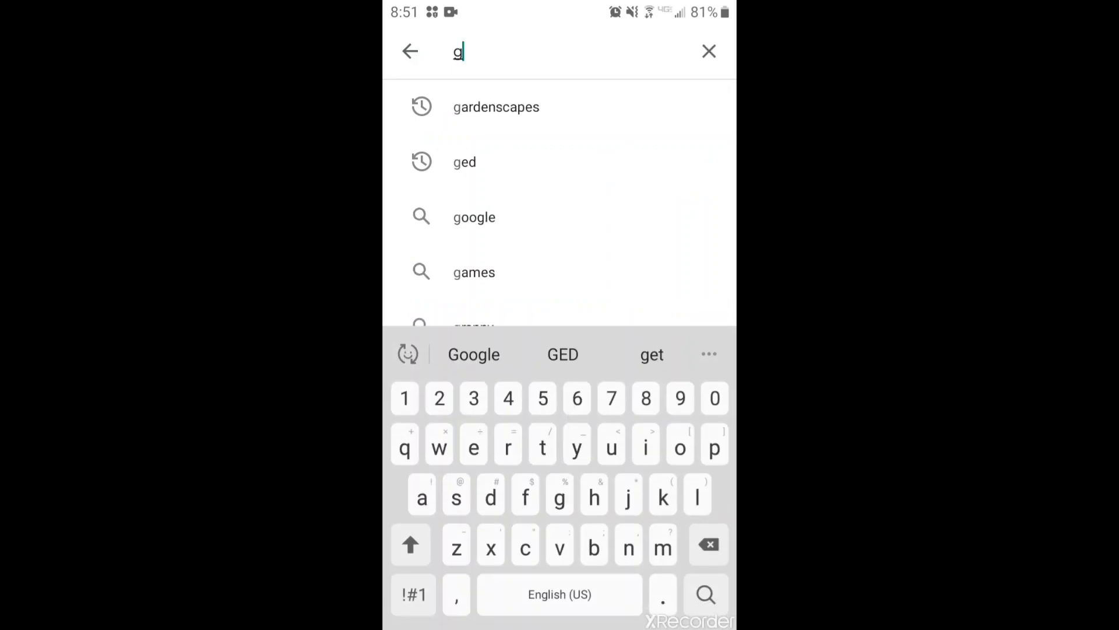
text(oogle)
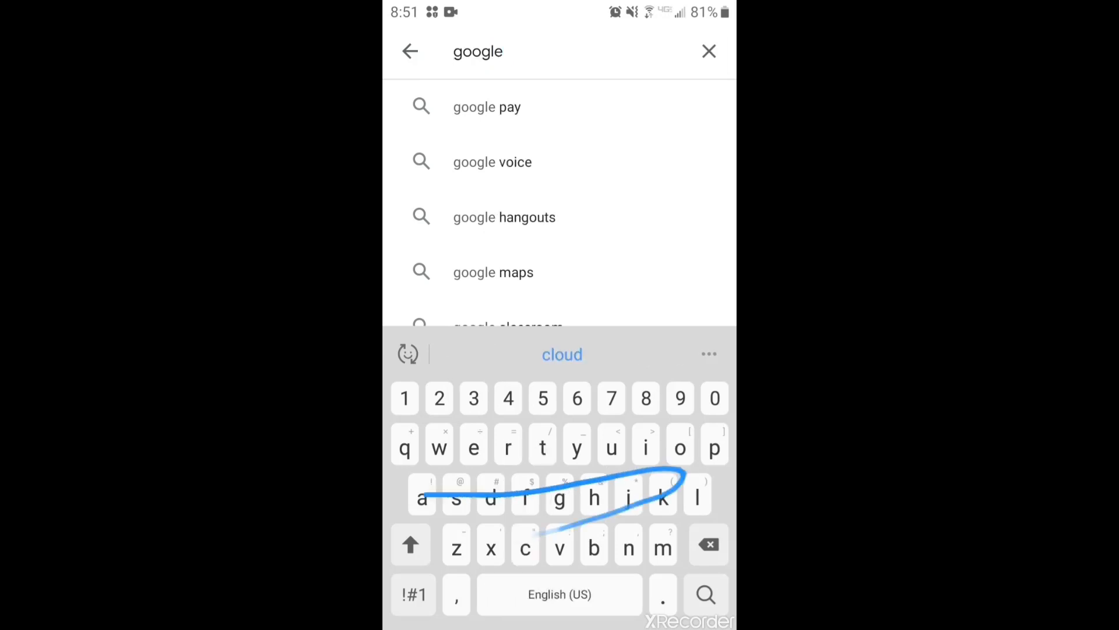
text(claim)
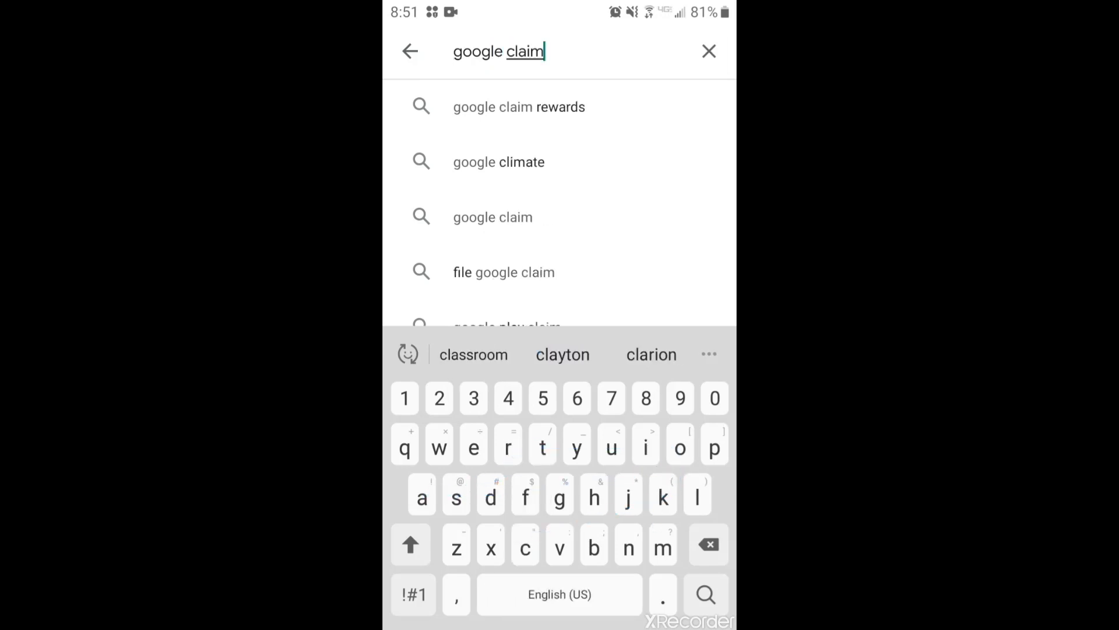
click(472, 353)
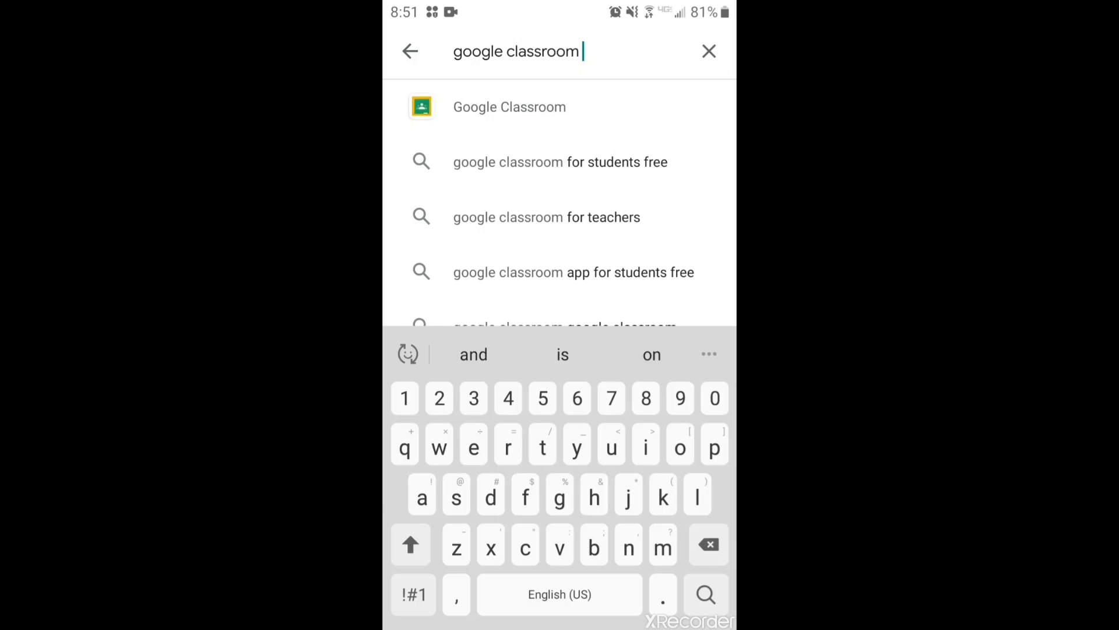
click(509, 106)
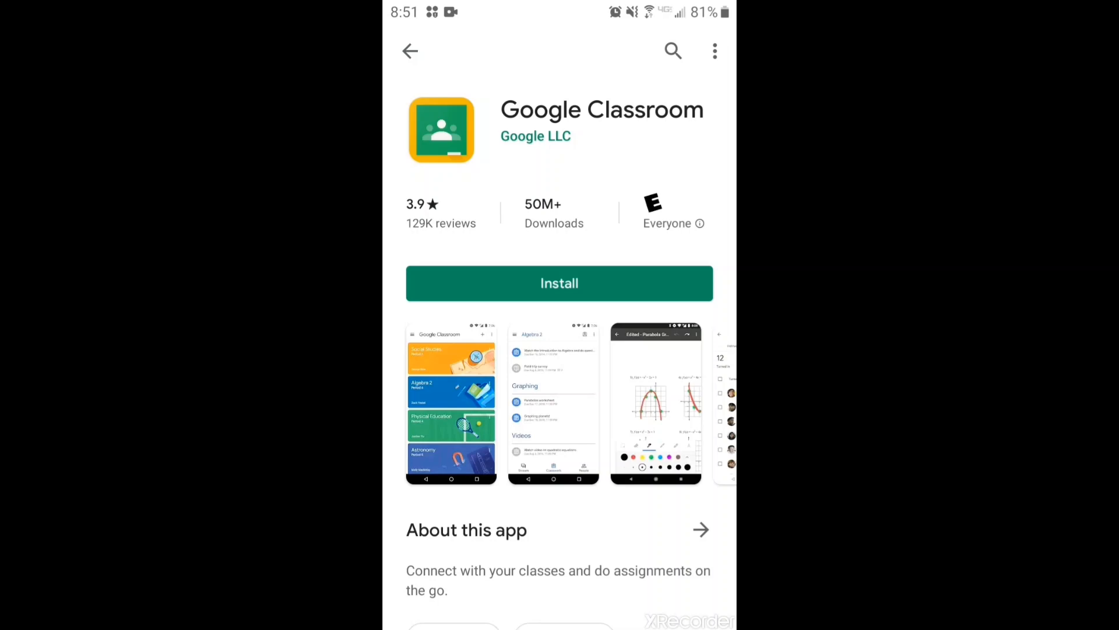
Install Google Classroom and open it once the download finishes
click(559, 283)
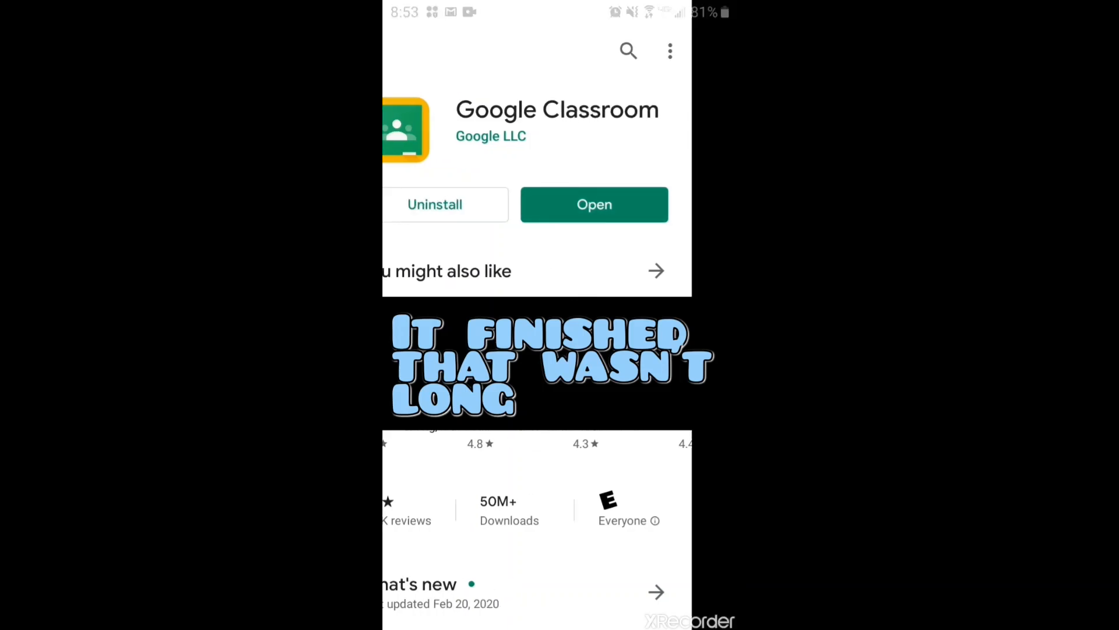
click(594, 204)
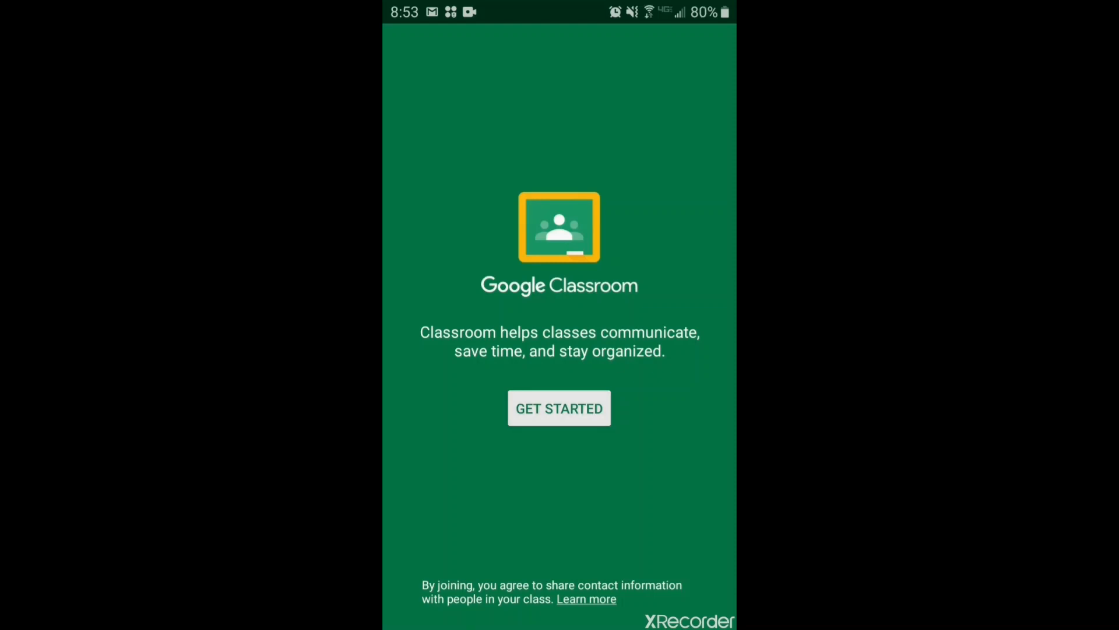
Start Classroom setup and choose to add a new Google account
click(559, 408)
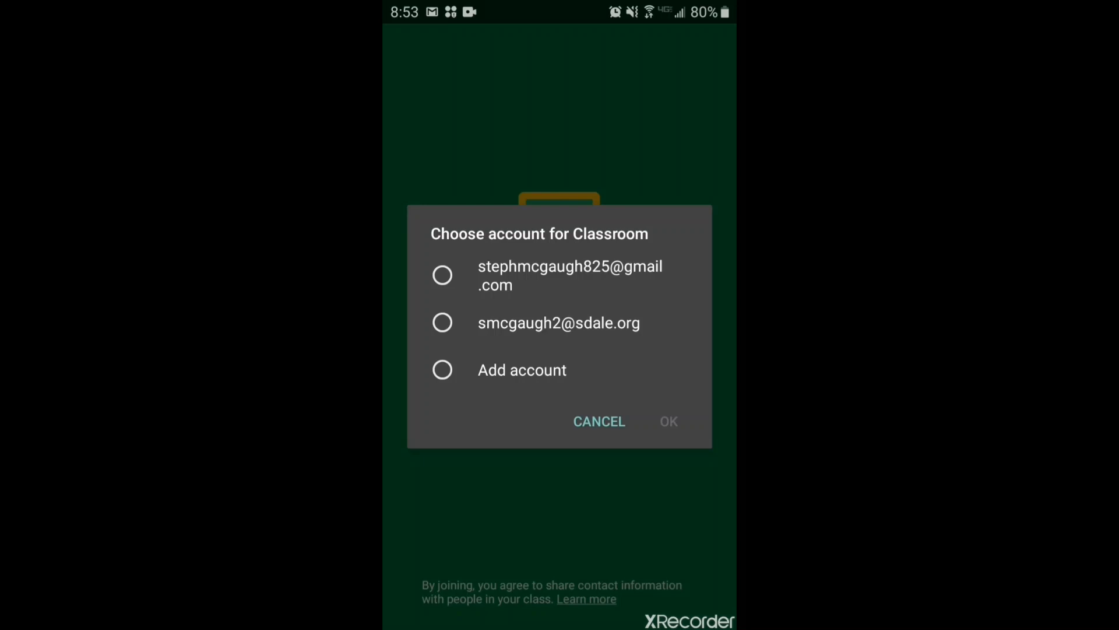
click(443, 369)
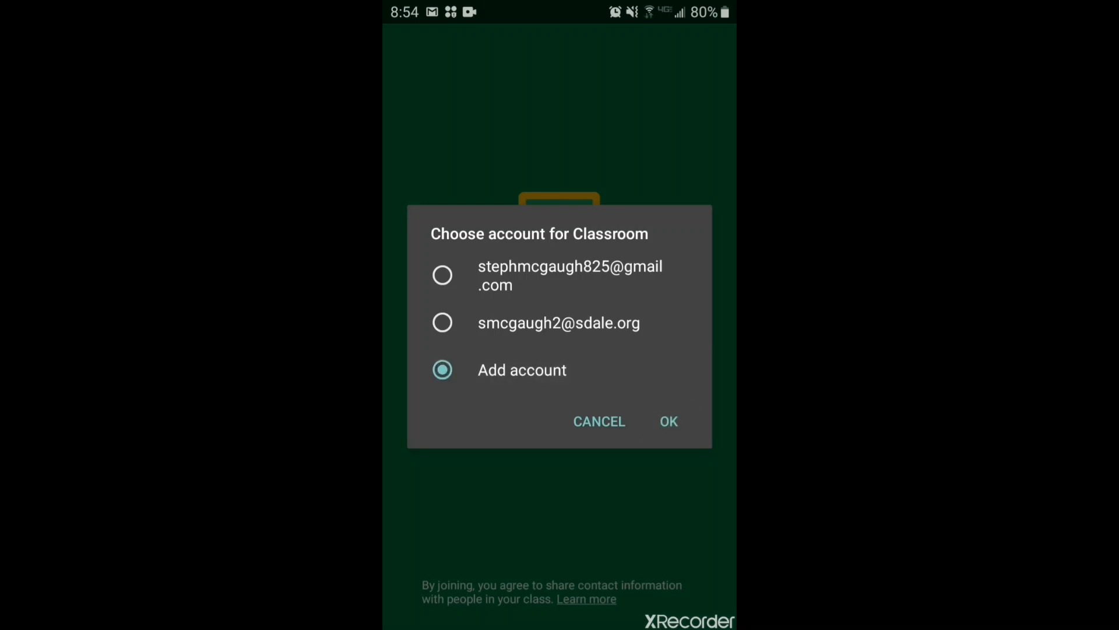
click(668, 421)
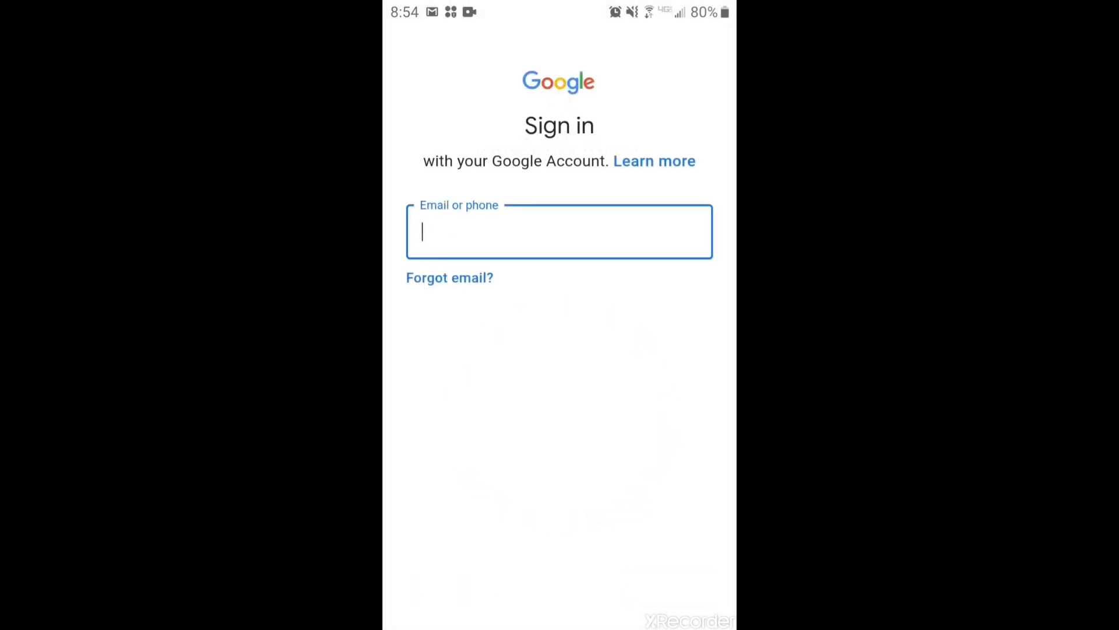
Enter the school email via the autocomplete suggestion and continue to the password
text(ds)
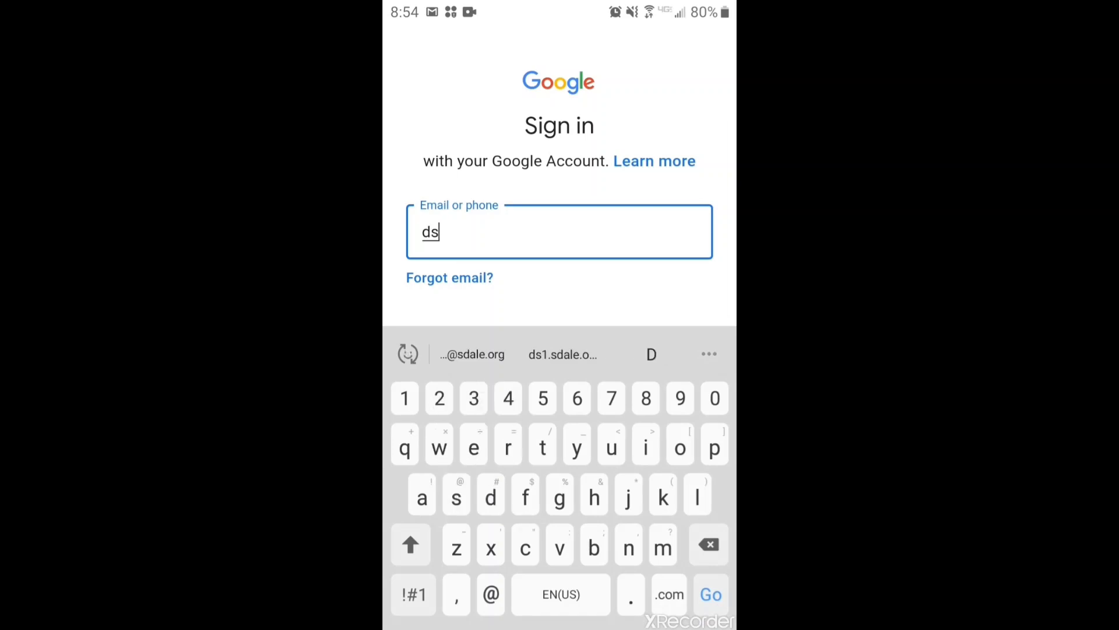
text(058)
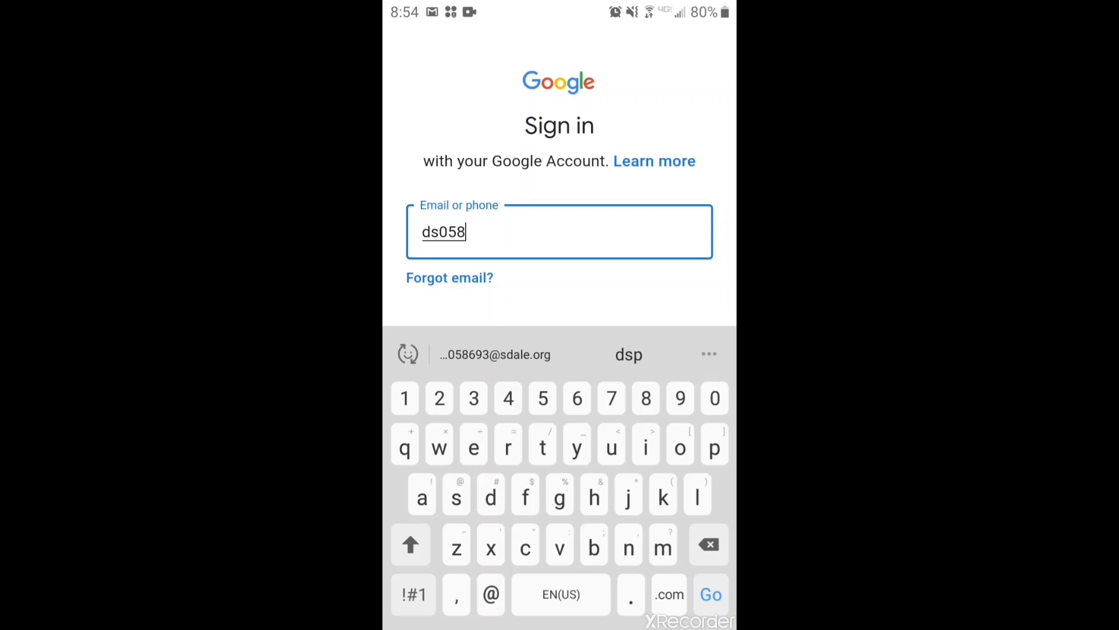
click(494, 354)
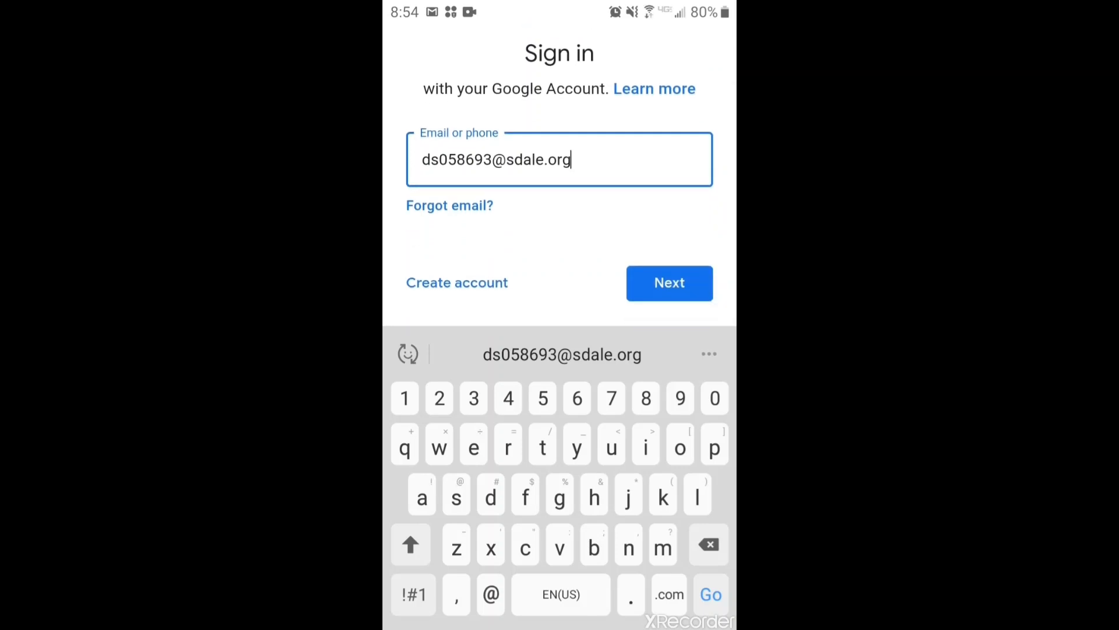
click(669, 282)
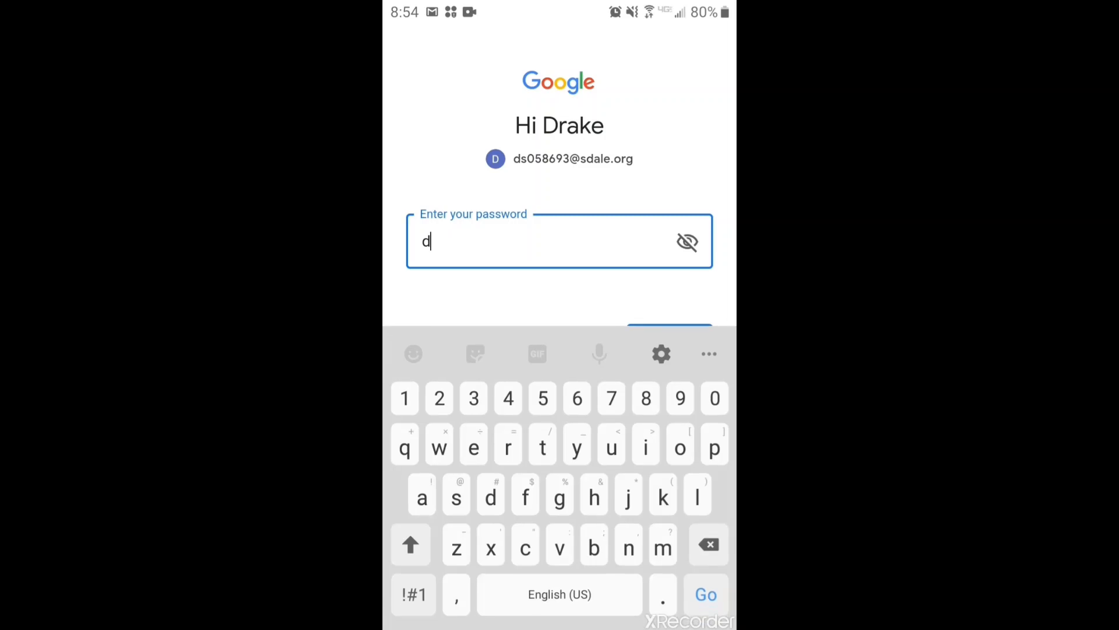
Submit the password, agree to Google's terms, and accept Google Services
click(687, 242)
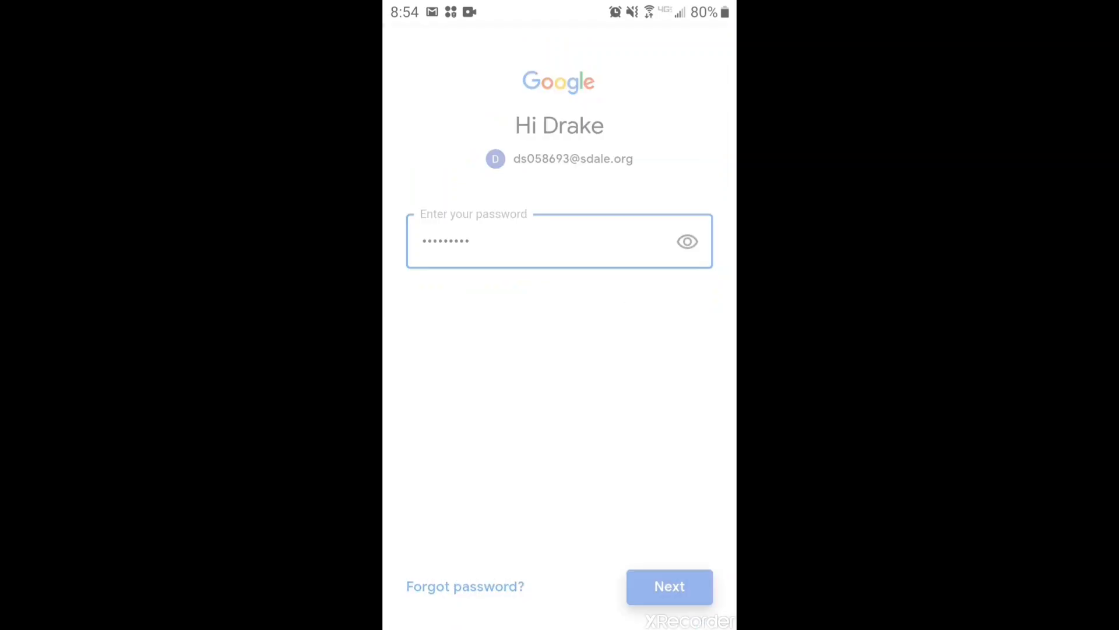
click(668, 586)
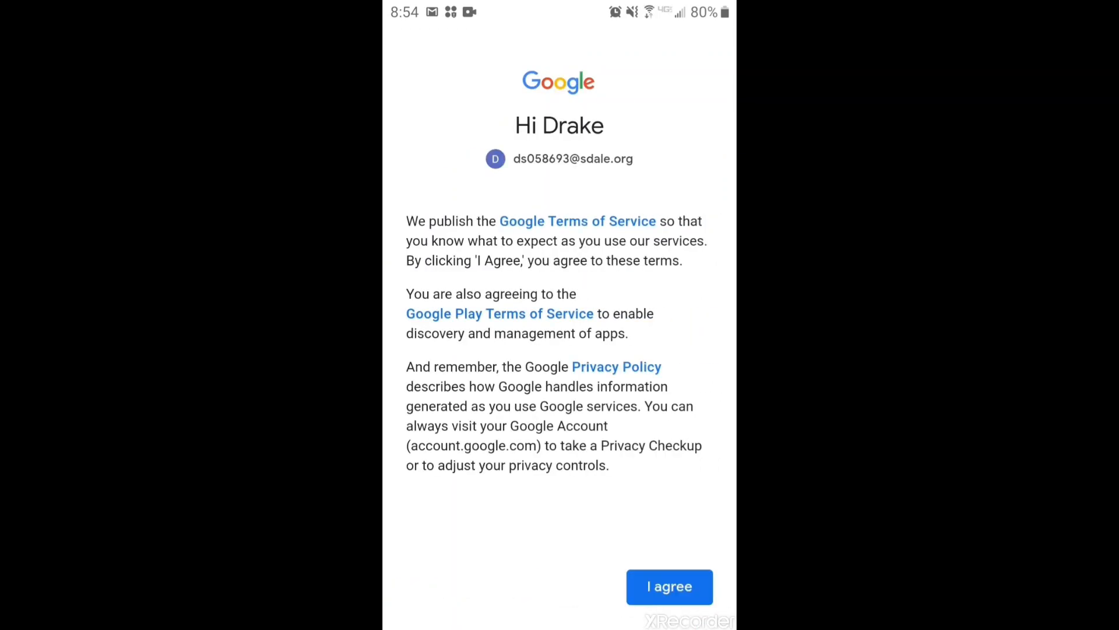
click(668, 585)
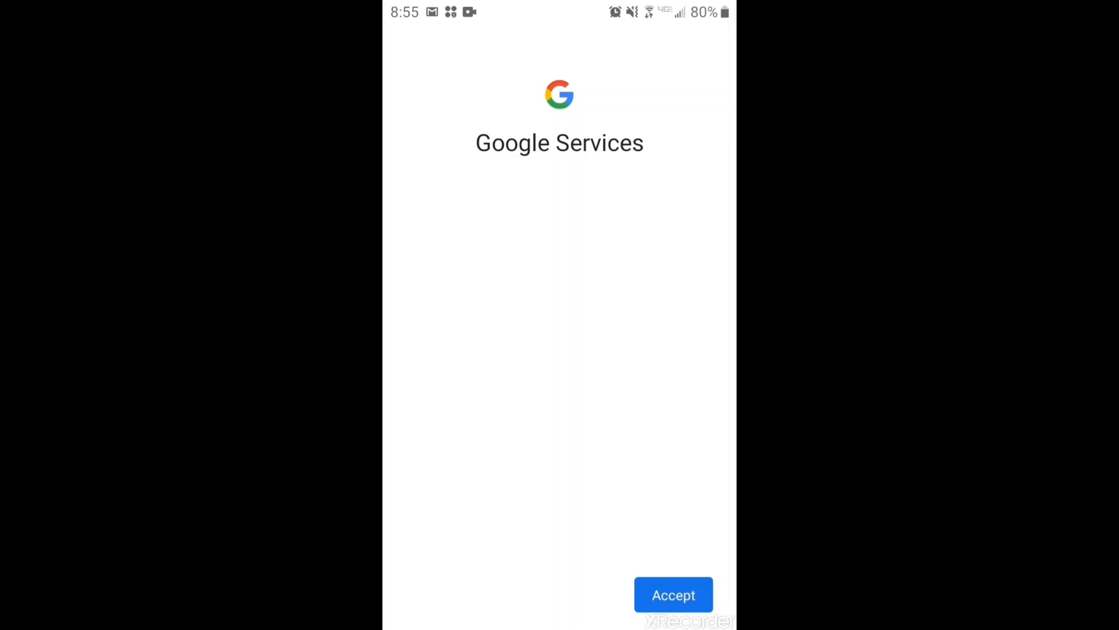
click(672, 594)
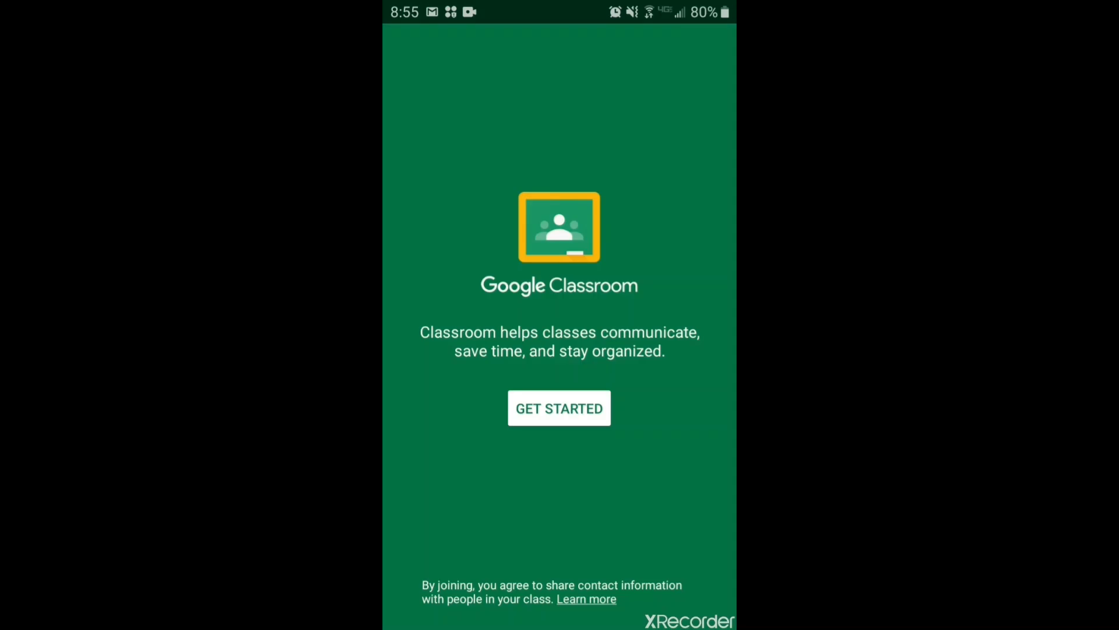
Get started to load the class cards, including Hawks All Together!! and How-to Video
click(559, 407)
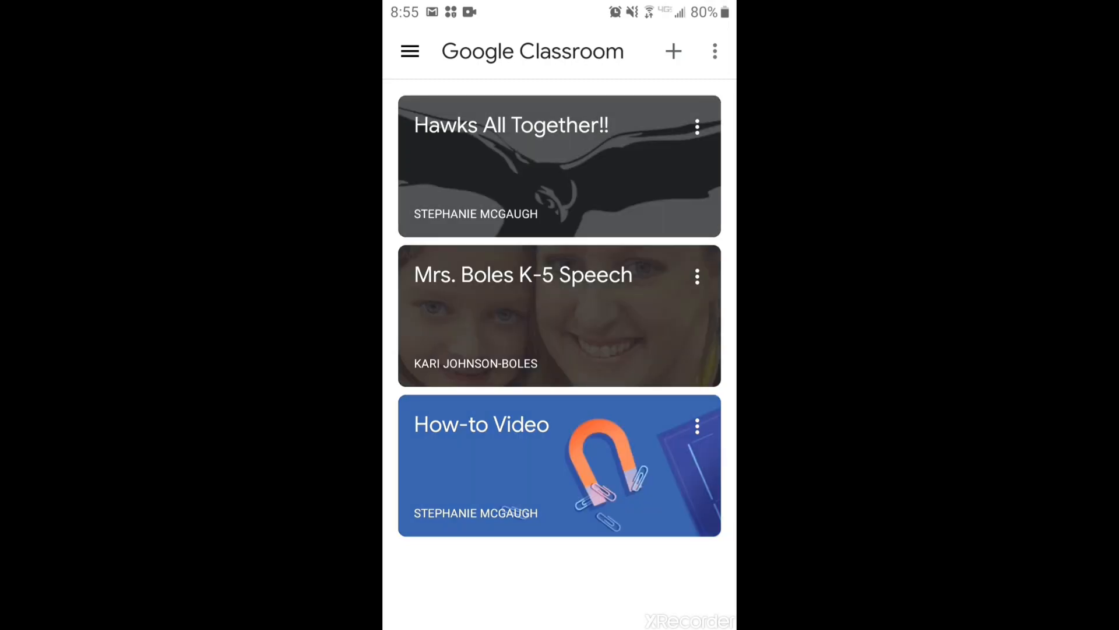